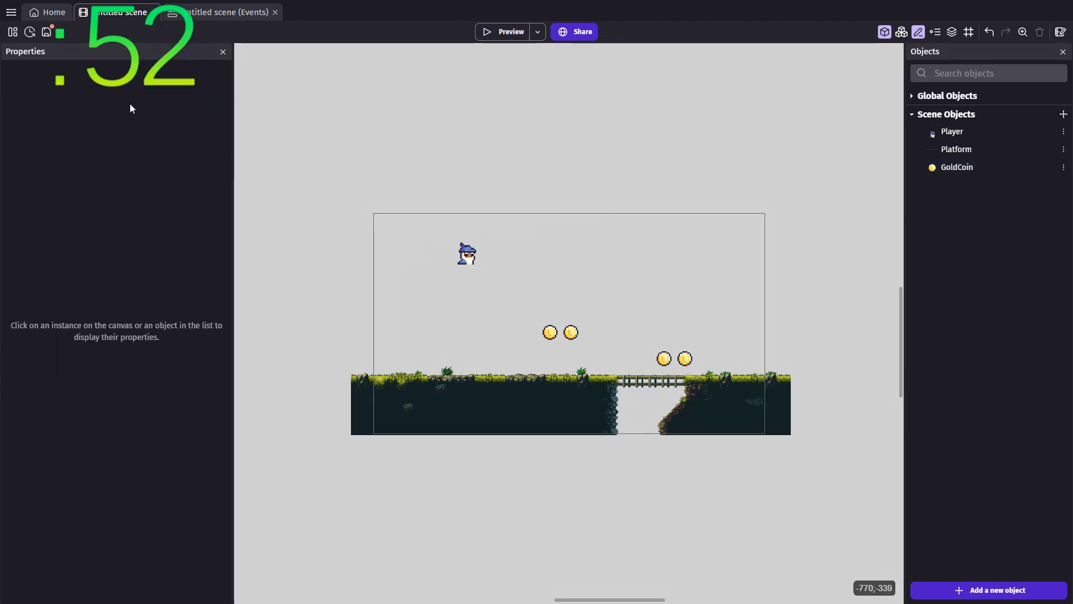
# - Add a global number variable named Coins with initial value 0 via the Project Manager
pyautogui.click(11, 13)
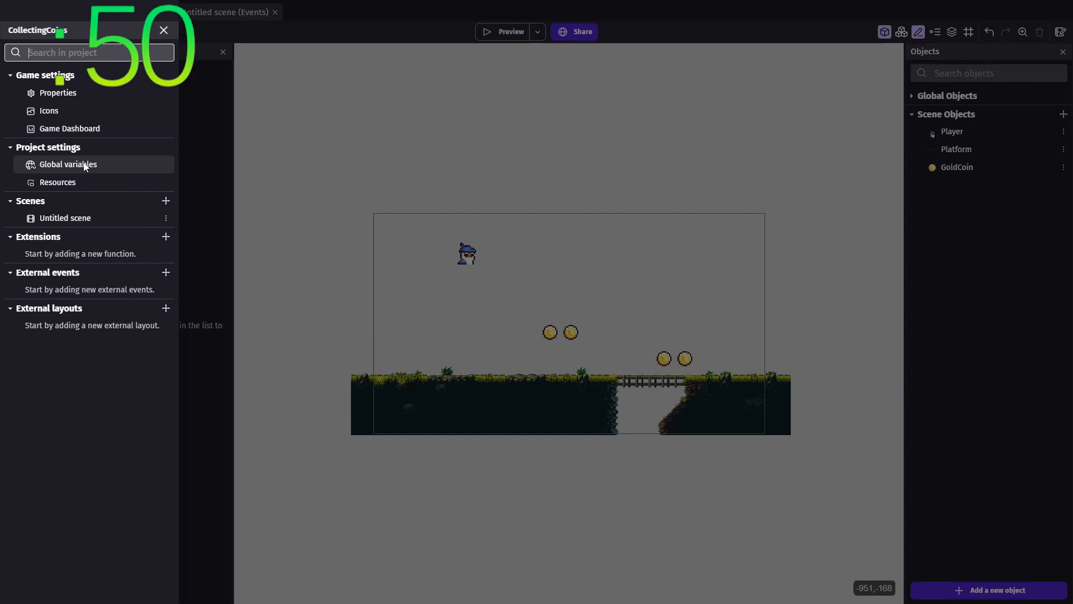
pyautogui.click(67, 165)
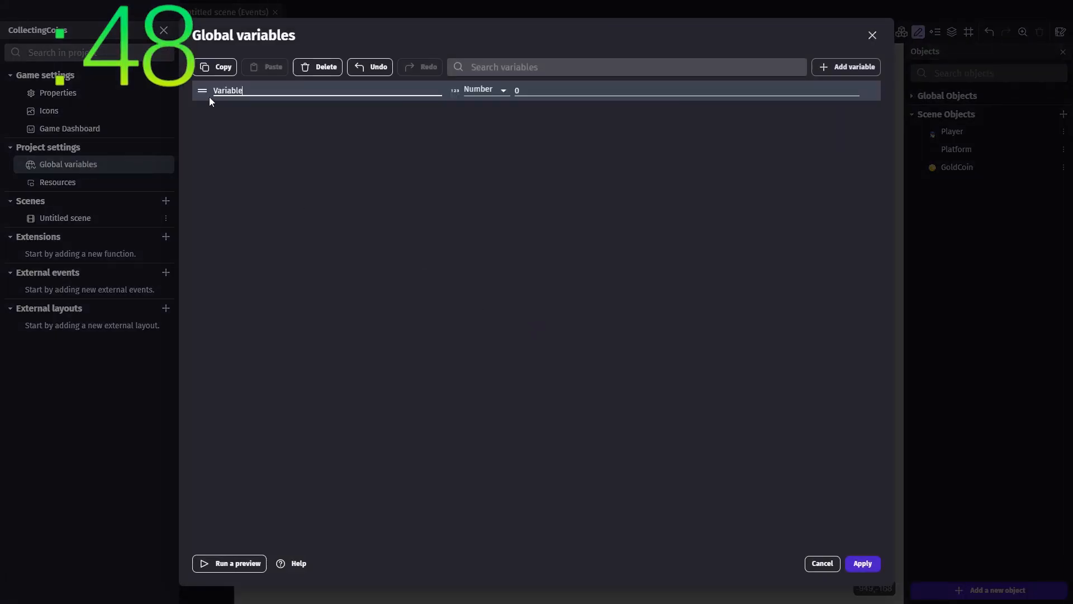
pyautogui.write('Coins')
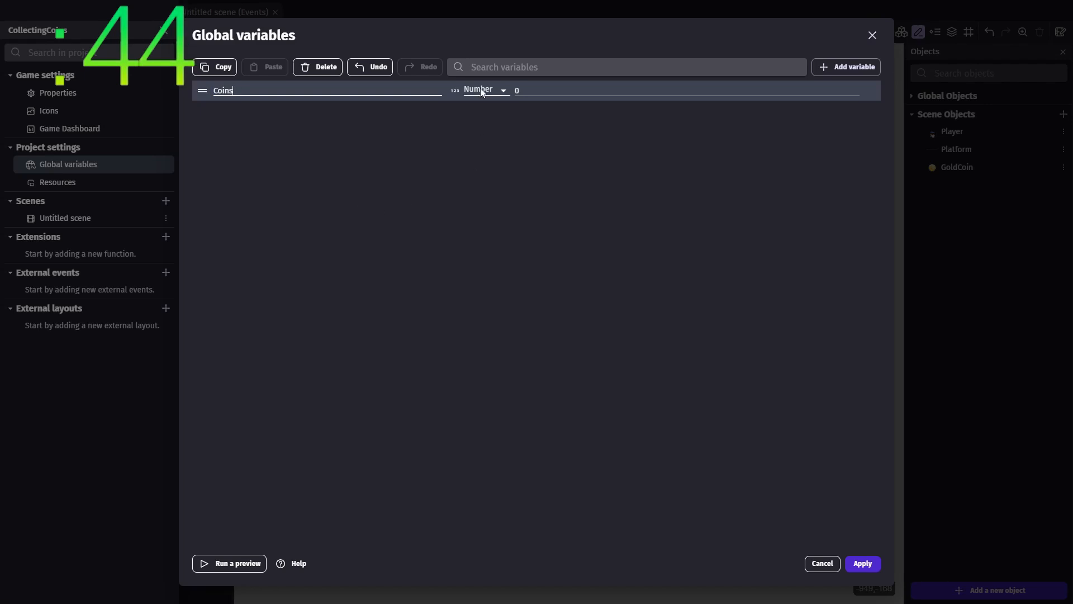
pyautogui.click(862, 563)
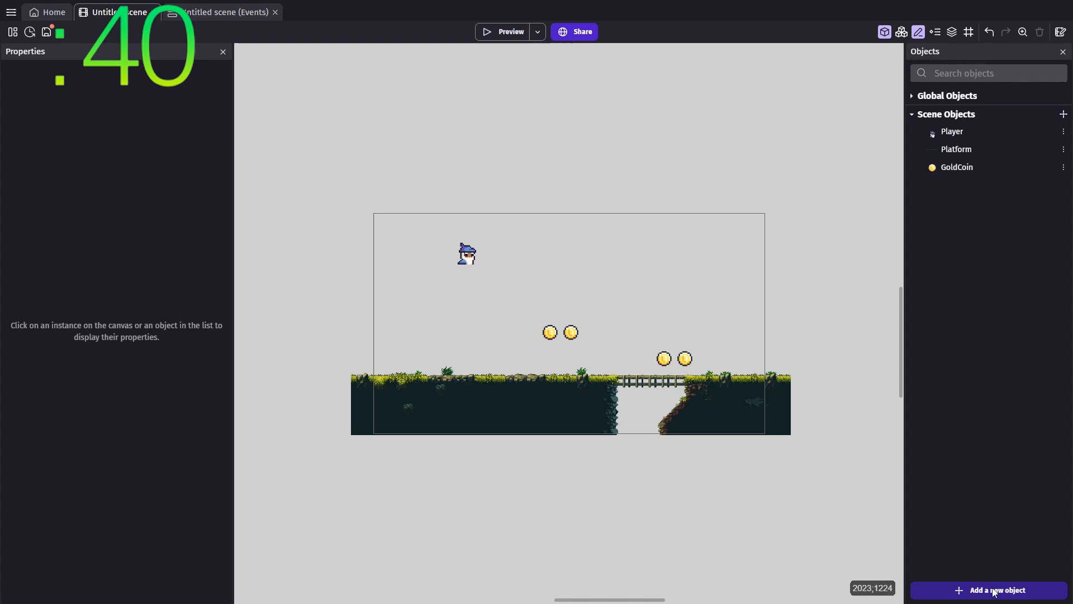
# - Create text object txt_Coins reading 'Coins: 0' and place it near the scene's top-right
pyautogui.click(994, 591)
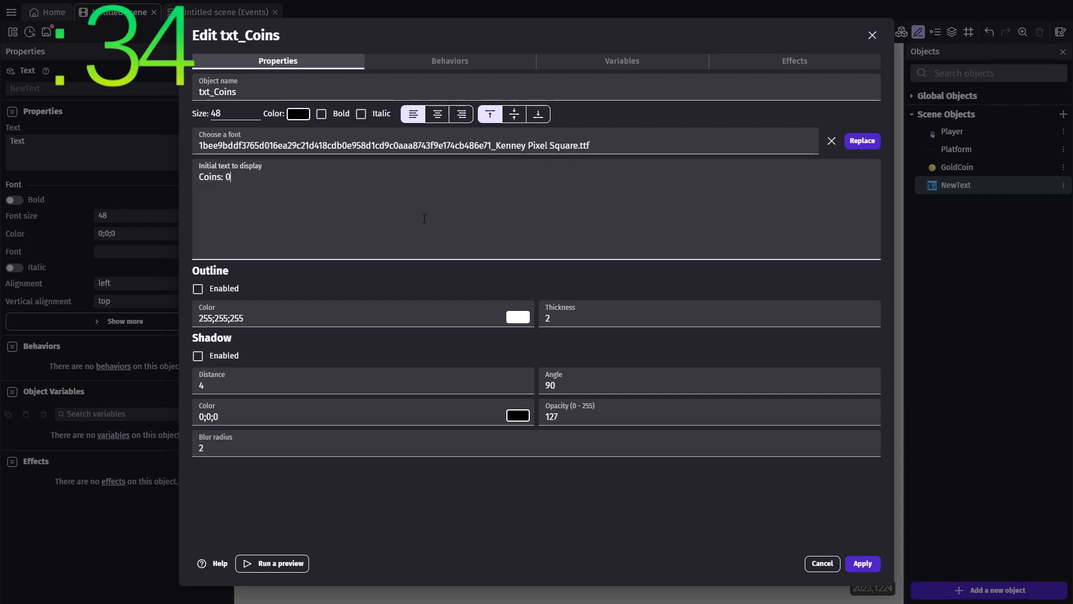
pyautogui.click(862, 562)
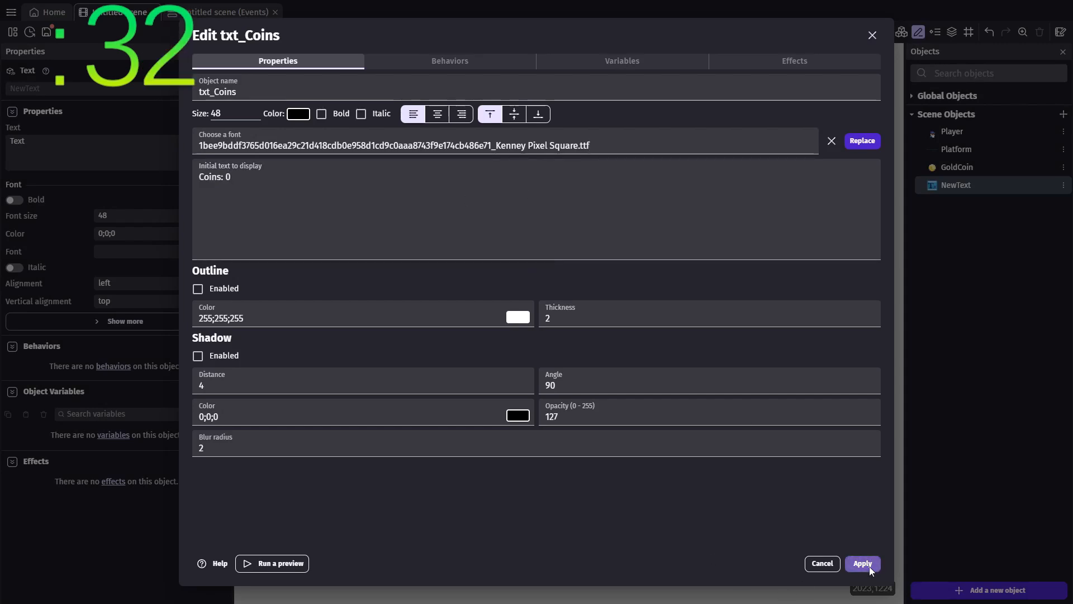
pyautogui.click(862, 562)
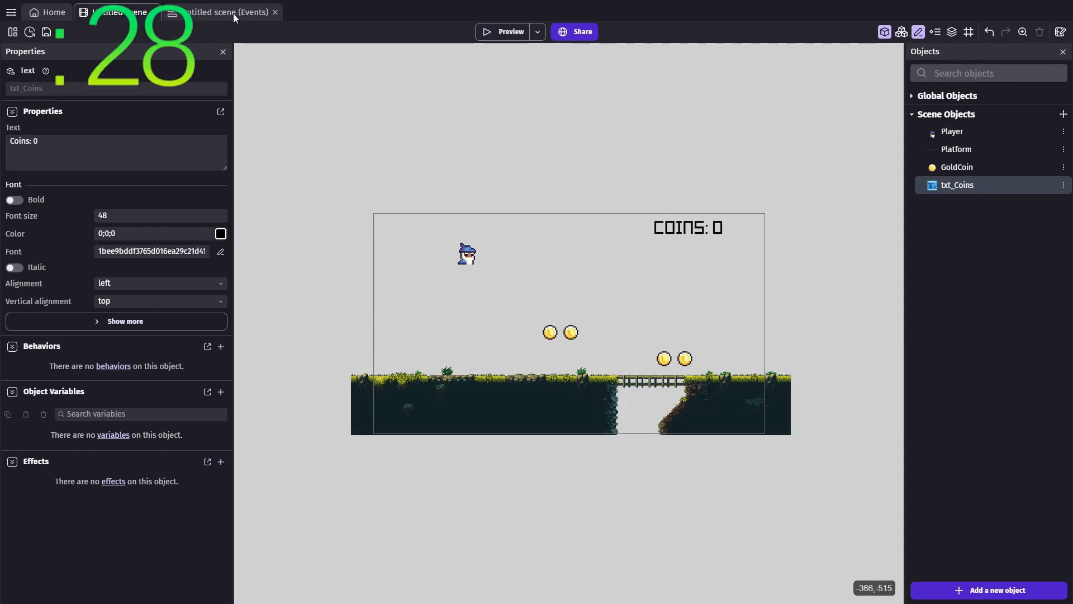
# - Add an event: Player colliding with GoldCoin deletes GoldCoin and adds 1 to Coins
pyautogui.click(226, 13)
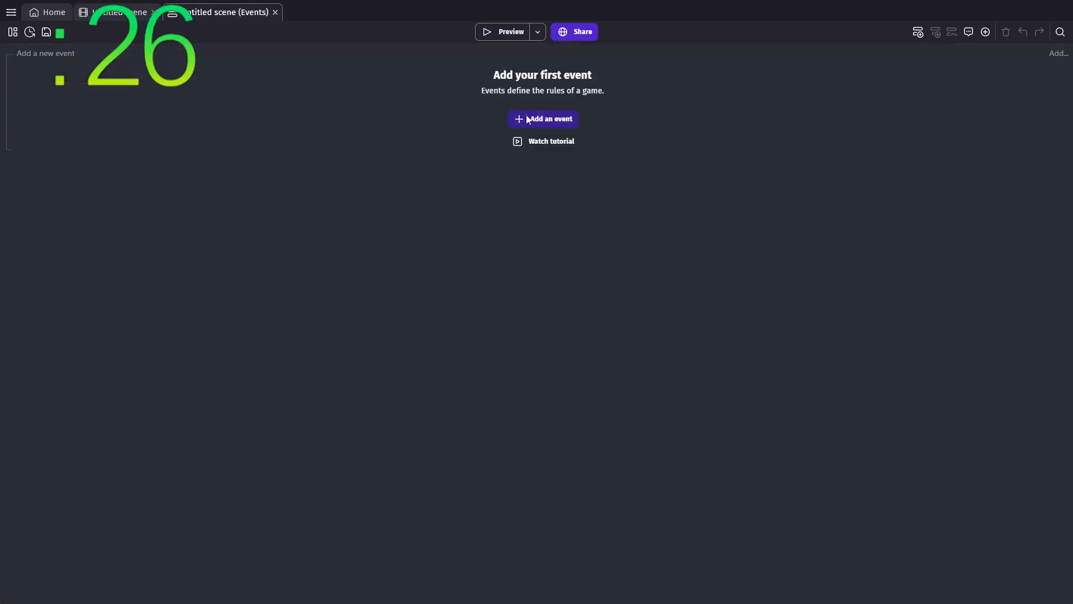
pyautogui.click(542, 119)
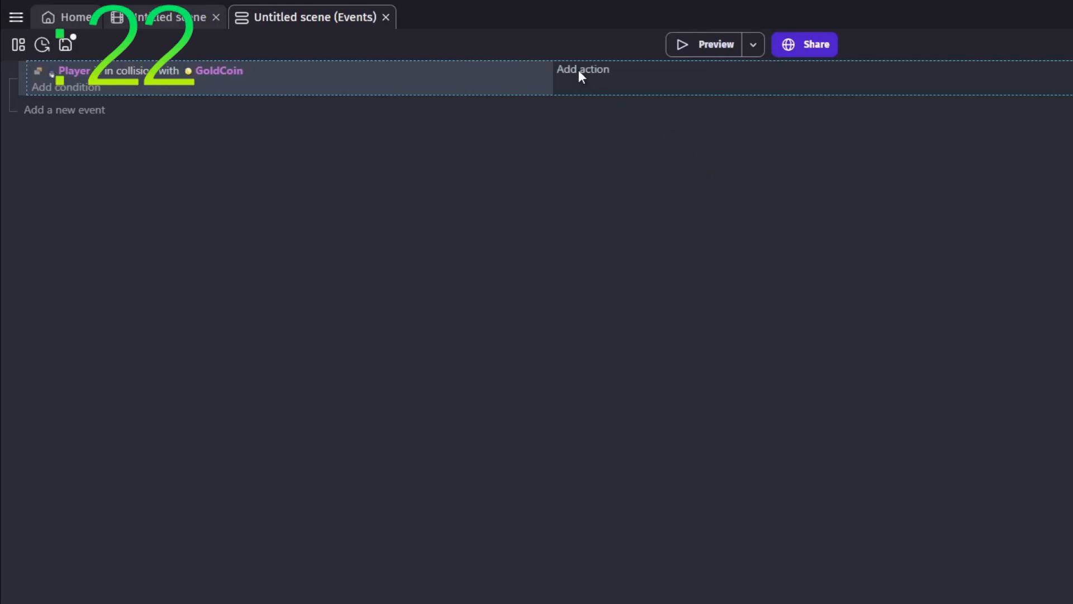
pyautogui.click(582, 69)
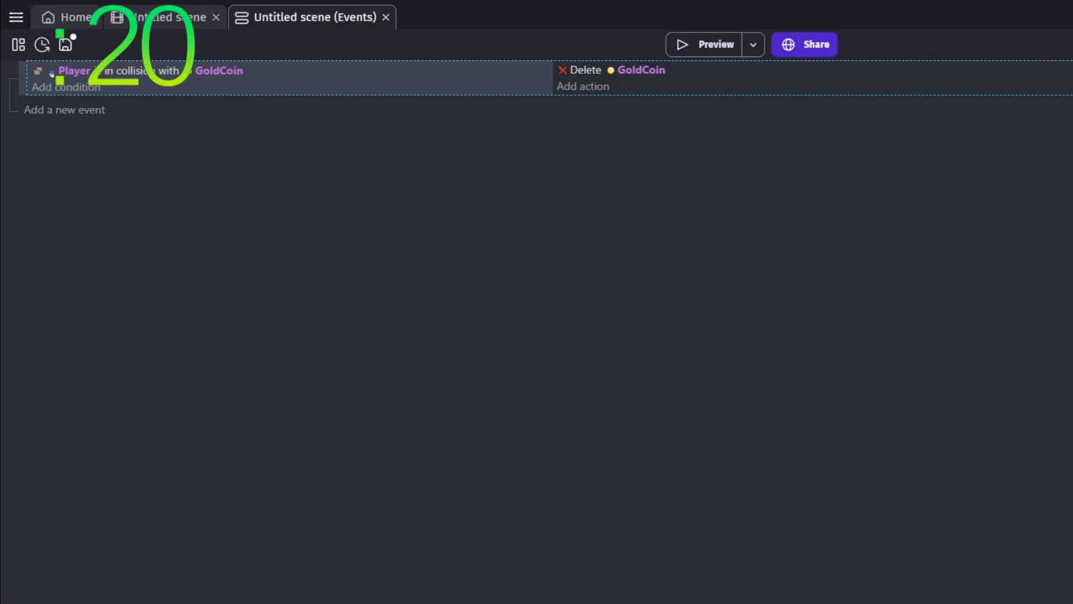
pyautogui.click(583, 86)
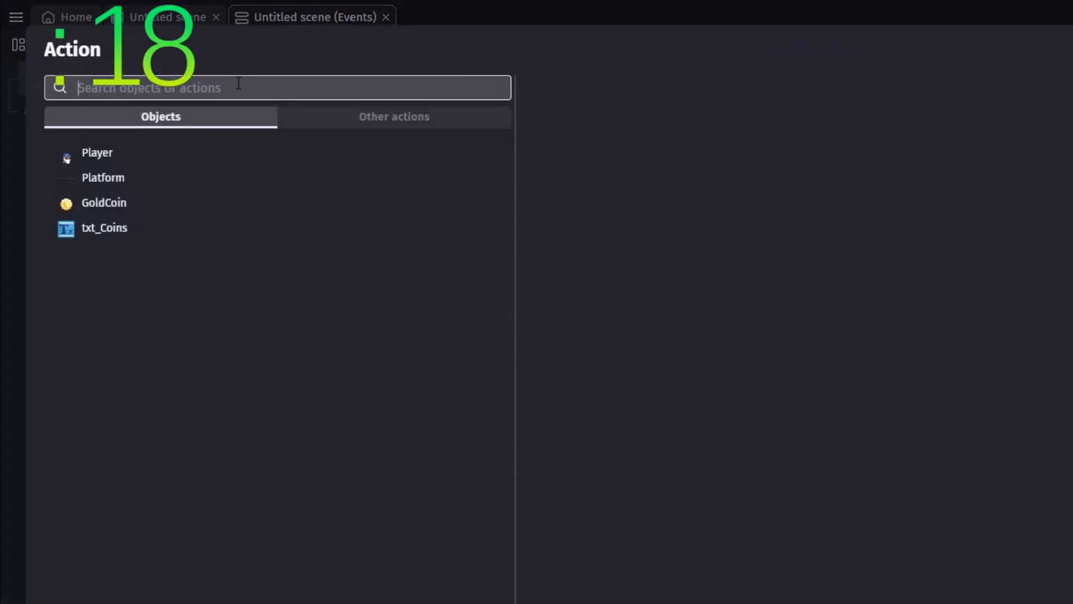
pyautogui.write('var')
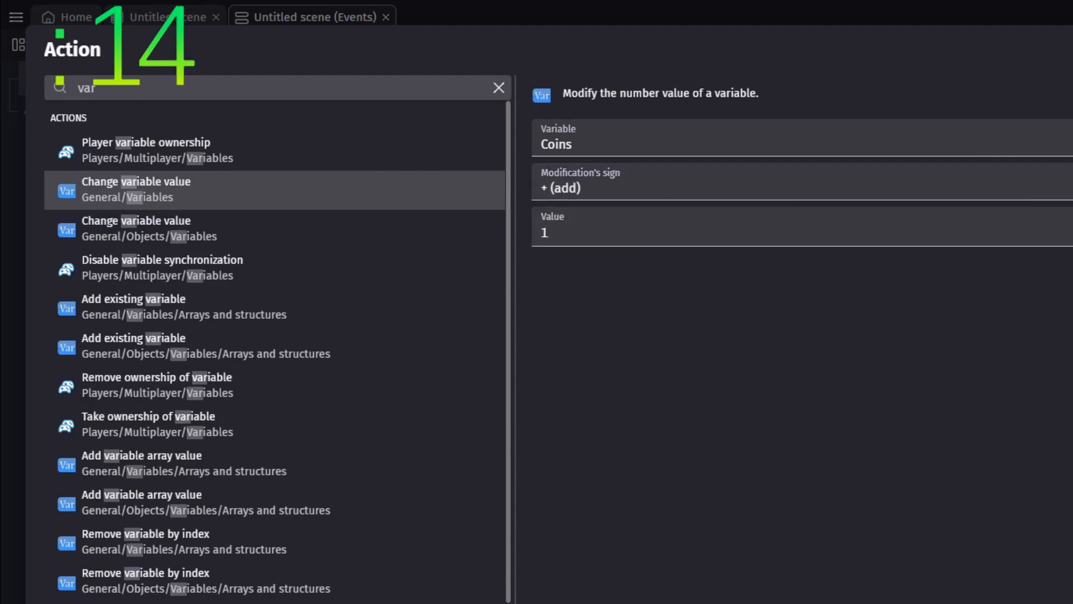
pyautogui.click(499, 87)
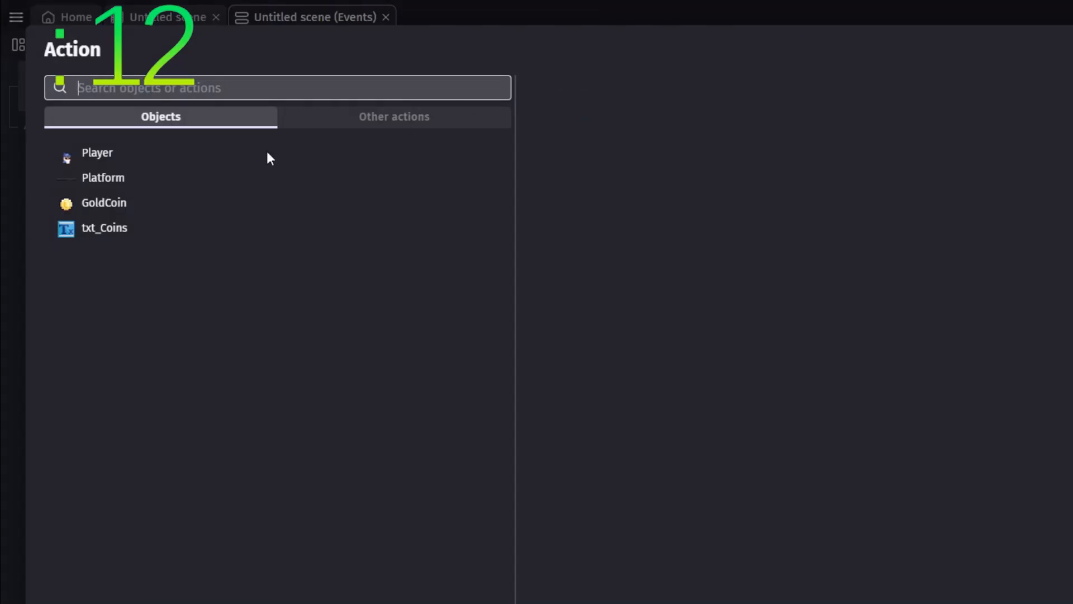
# - Add an action setting txt_Coins to "Coins: " + Coins, then launch the game preview
pyautogui.click(105, 227)
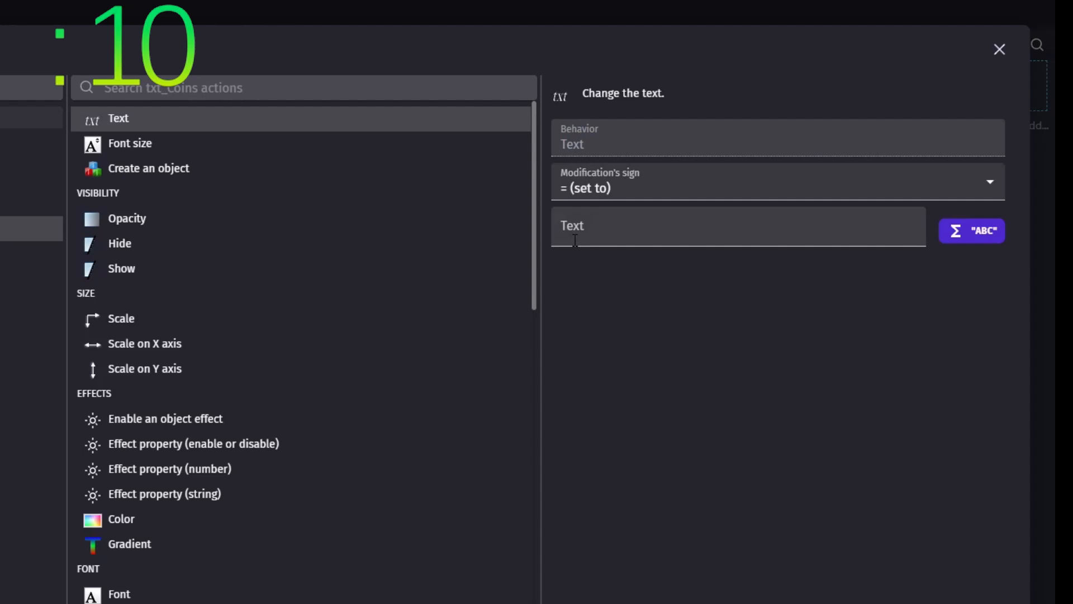
pyautogui.write('"Coins:')
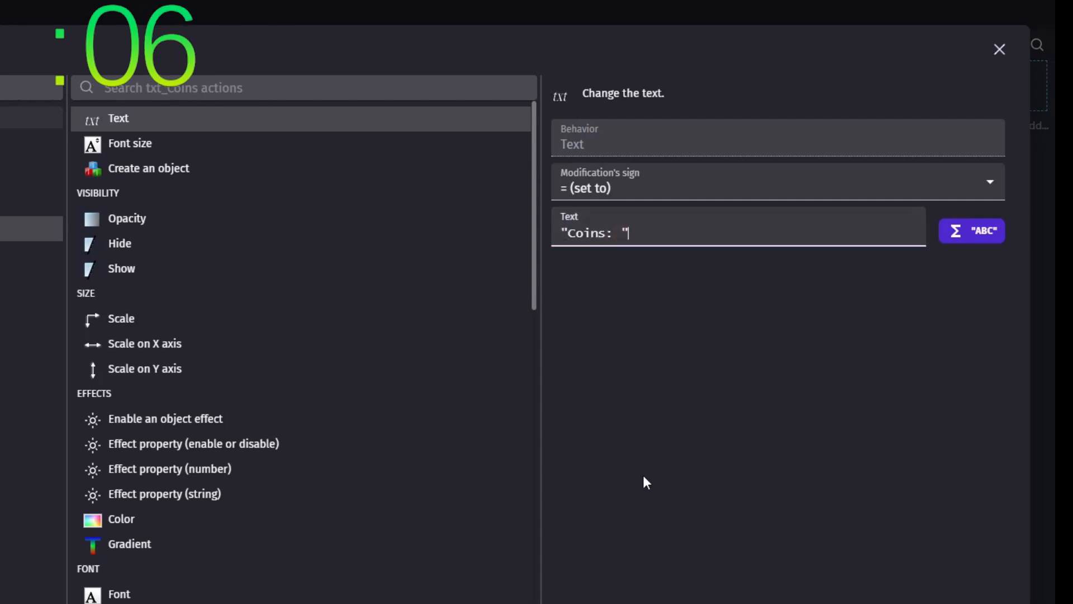
pyautogui.write('+ Co')
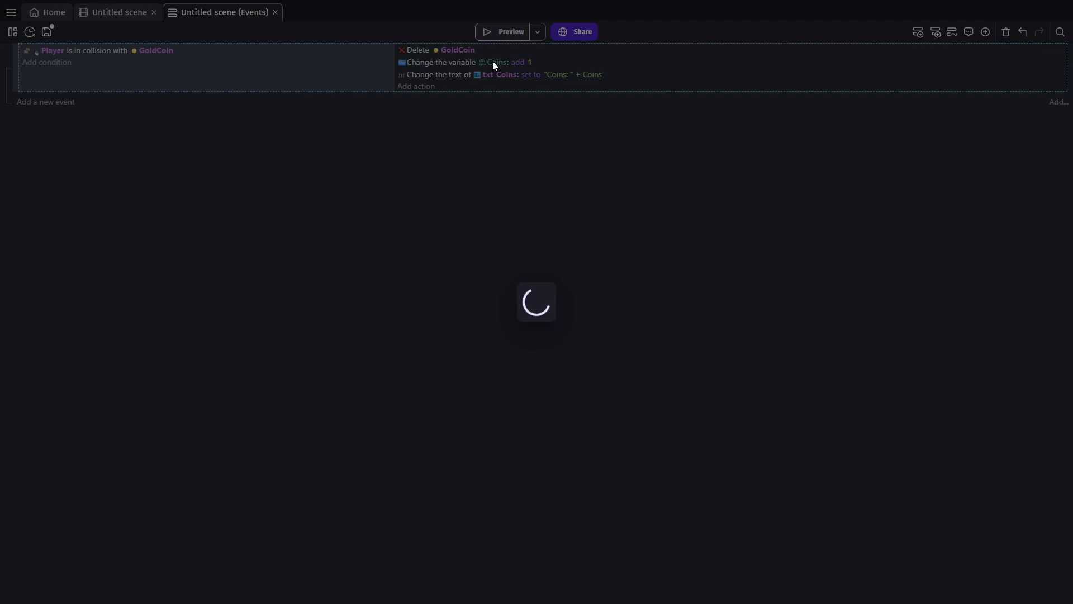
pyautogui.click(504, 31)
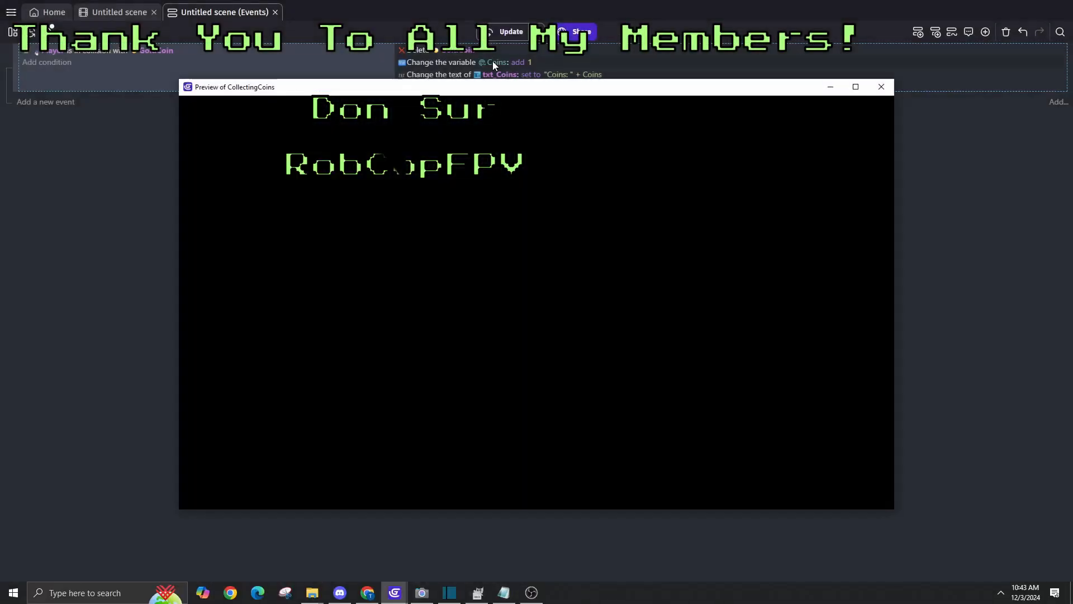